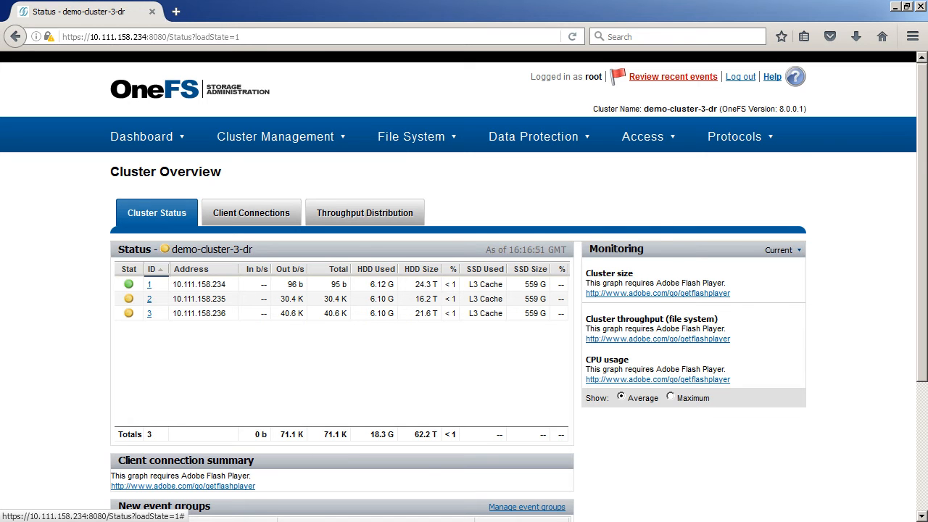
# Go to Protocols > UNIX Sharing (NFS) to view the NFS exports list
pyautogui.click(734, 136)
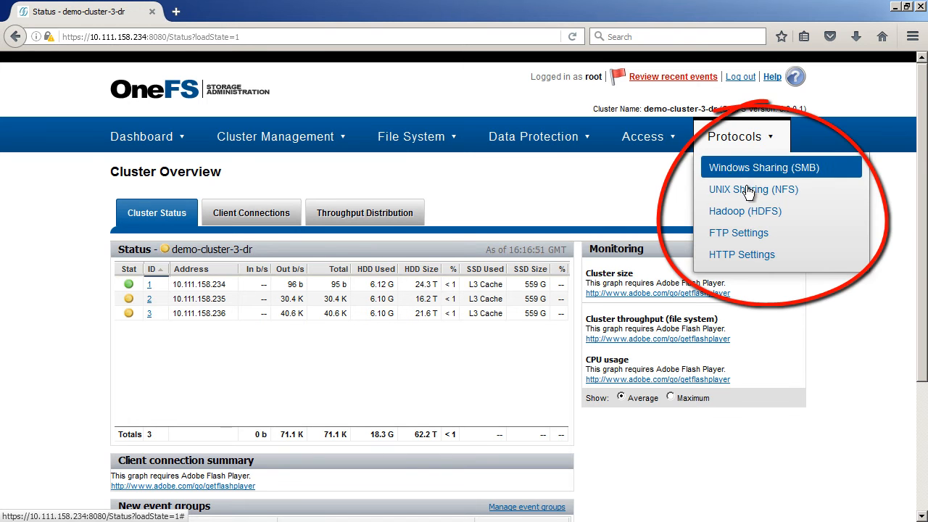
pyautogui.moveTo(753, 189)
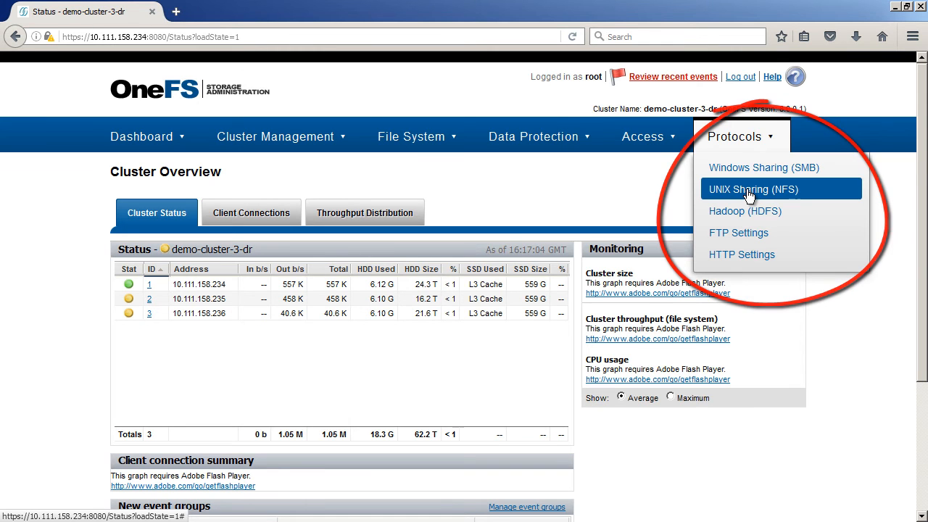
pyautogui.click(752, 189)
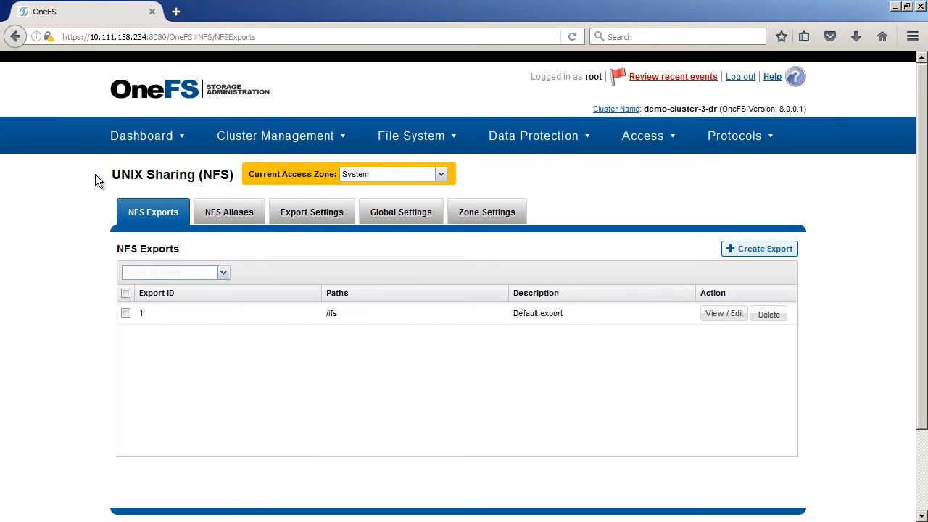
pyautogui.moveTo(31, 270)
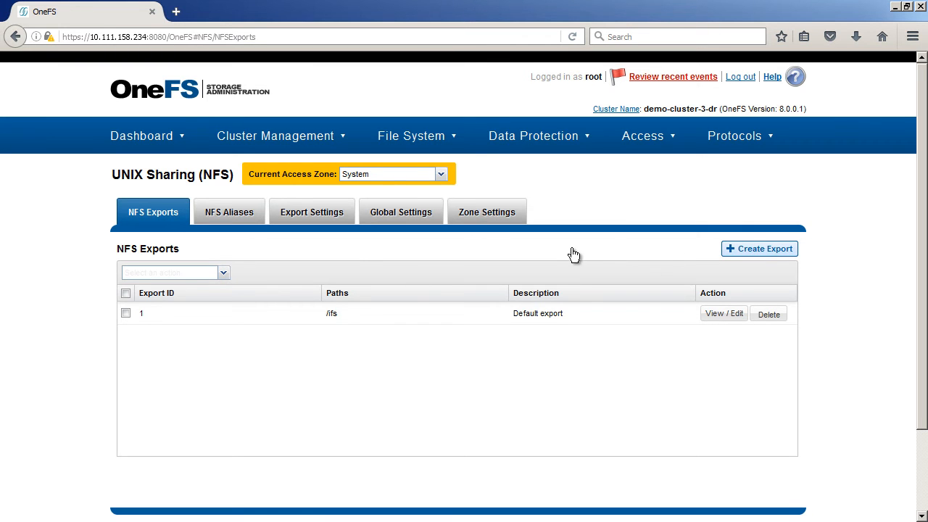
# Start a new export and browse the /ifs folders to select data as its path
pyautogui.click(759, 248)
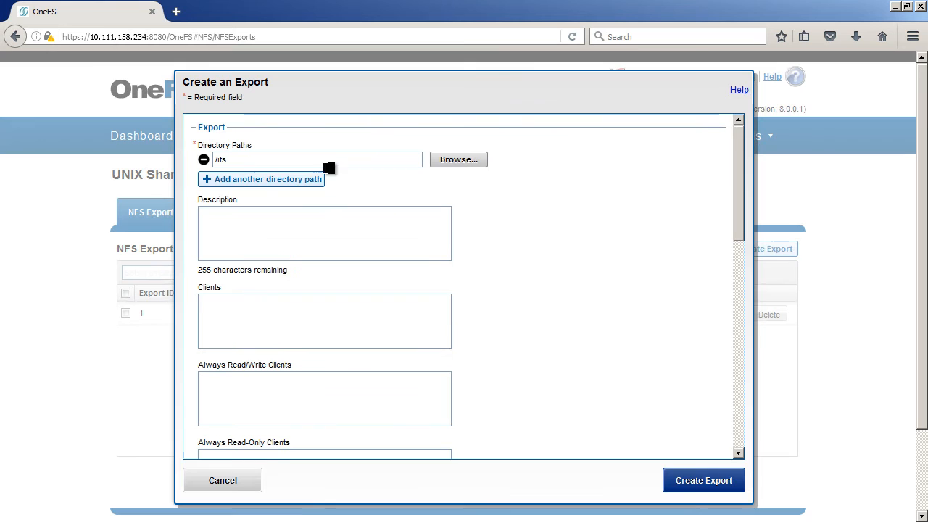
pyautogui.click(458, 159)
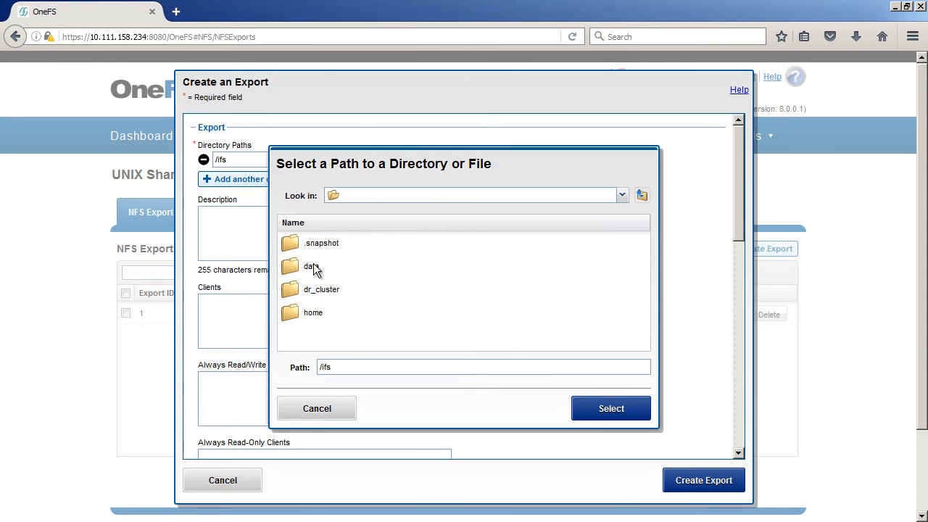
pyautogui.click(311, 266)
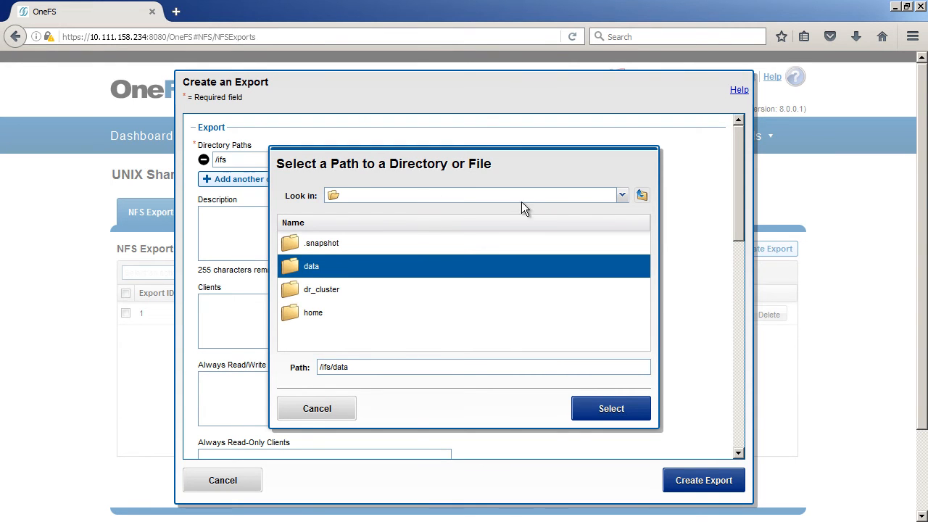
pyautogui.doubleClick(311, 266)
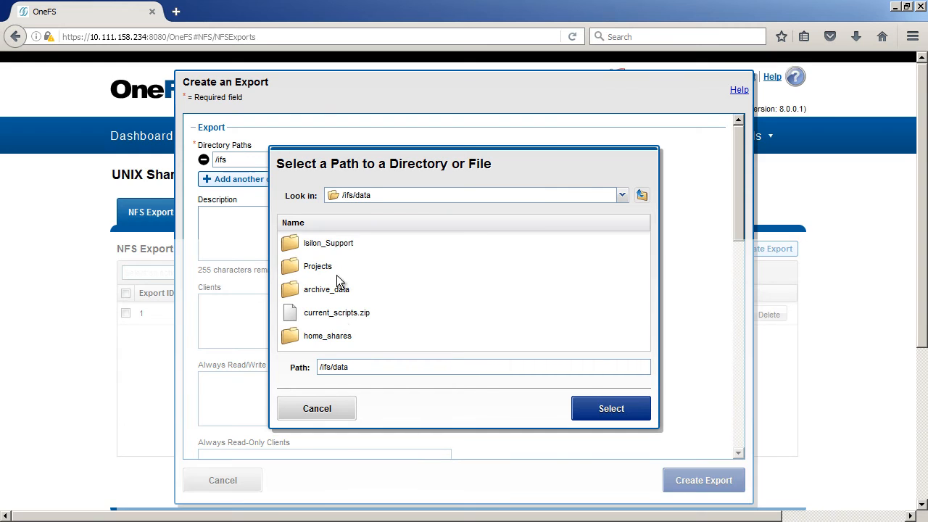
pyautogui.click(327, 336)
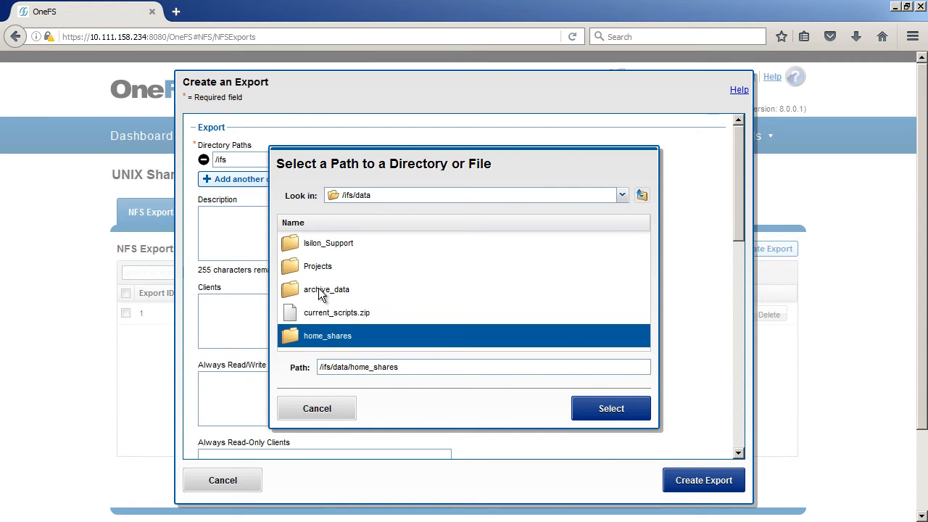
pyautogui.click(326, 289)
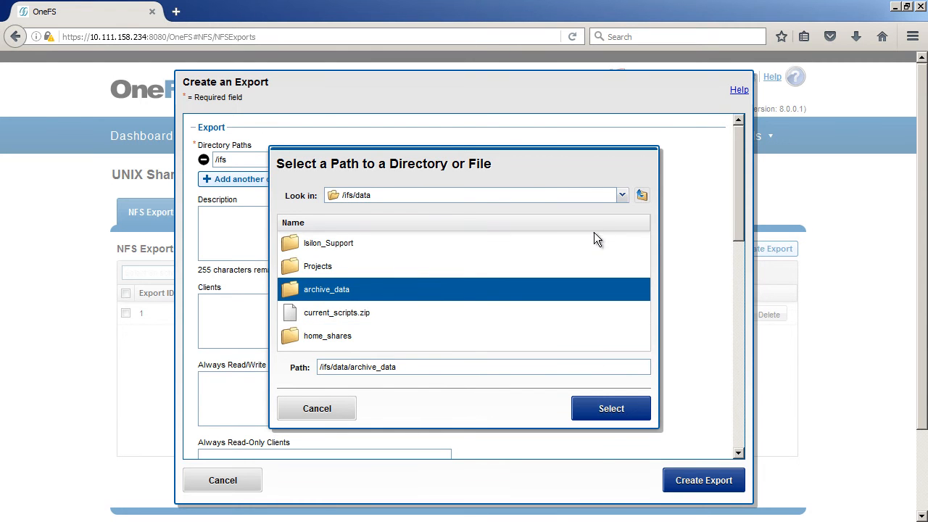
pyautogui.moveTo(396, 204)
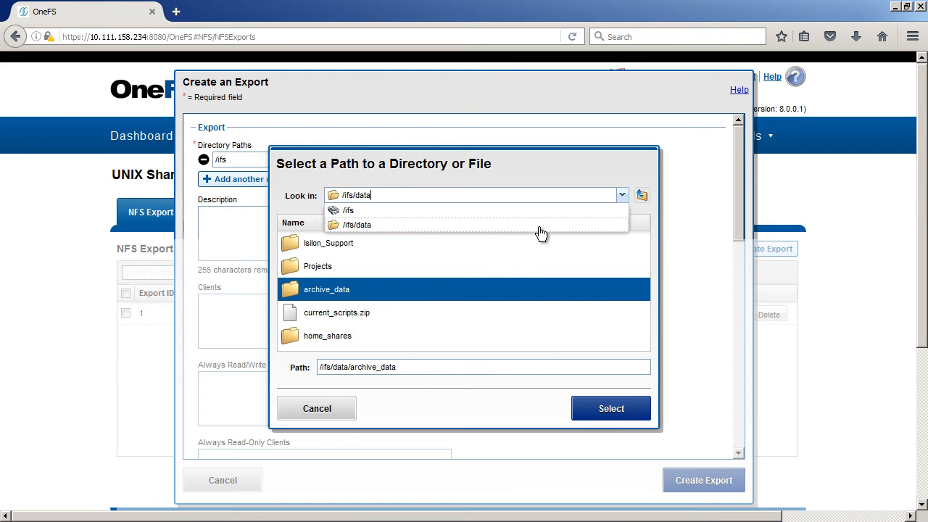
pyautogui.click(349, 209)
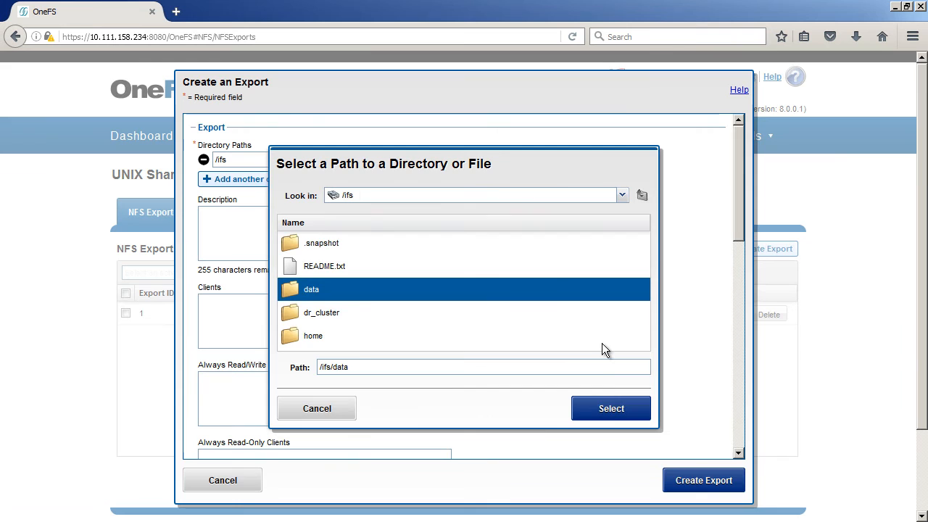
pyautogui.click(610, 408)
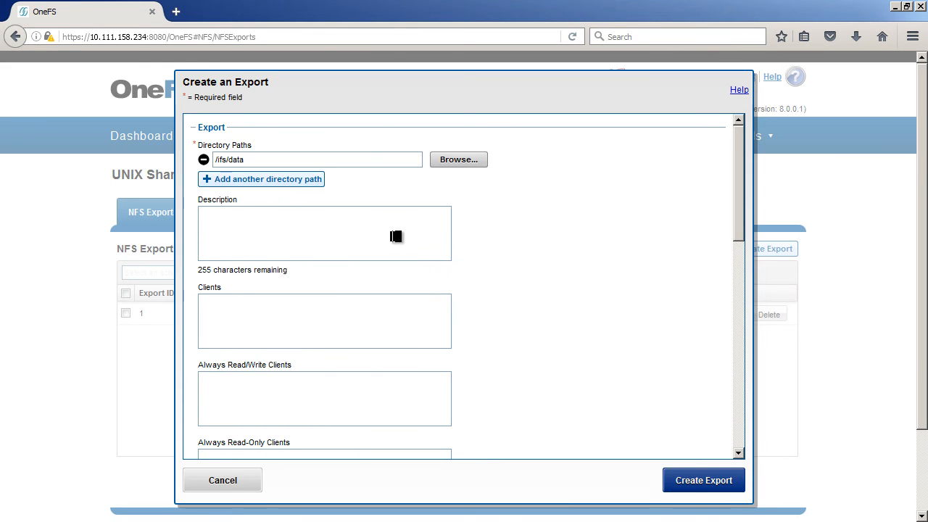
# Describe the export as 'All data', allow subdirectory mounts, and create it
pyautogui.write('All data in Isilo')
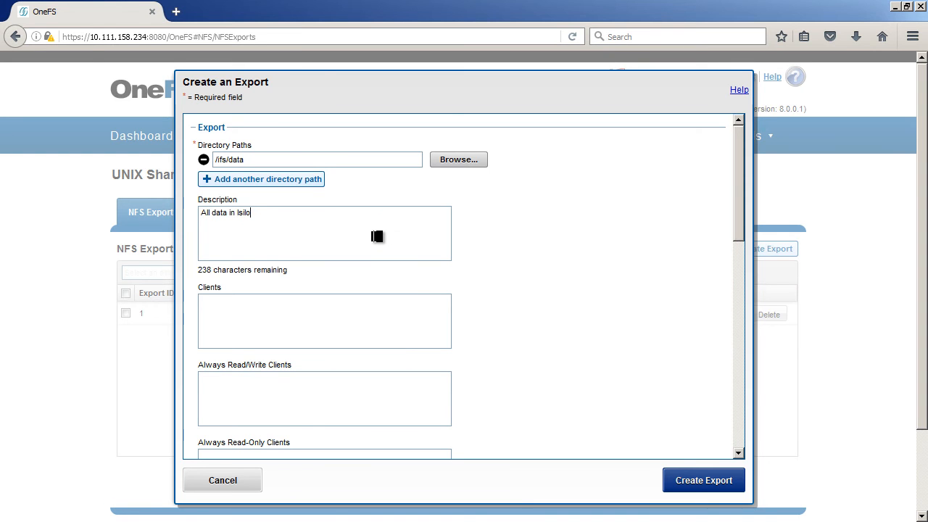
pyautogui.scroll(-3)
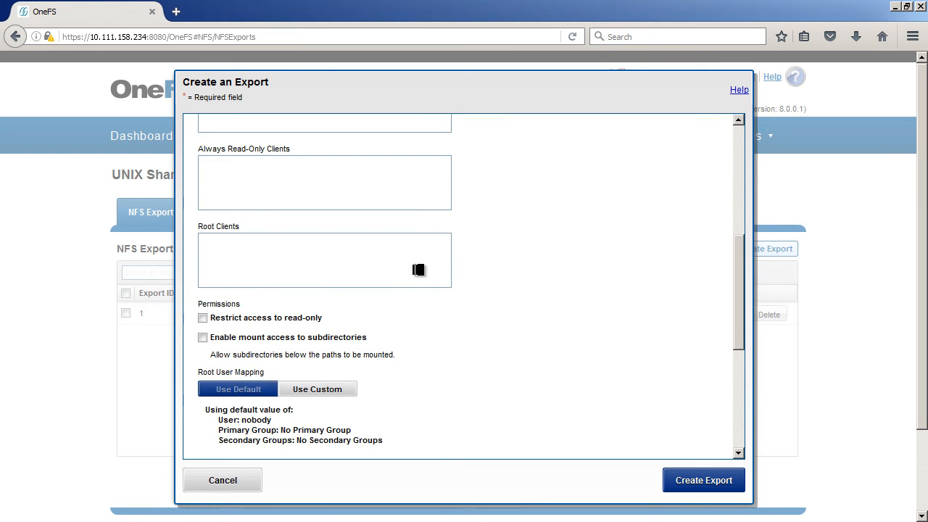
pyautogui.moveTo(464, 232)
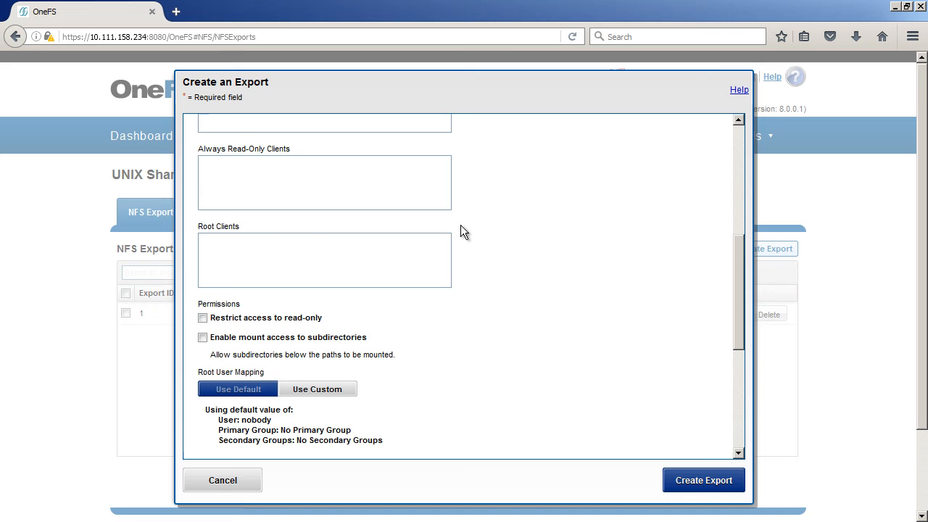
pyautogui.moveTo(464, 271)
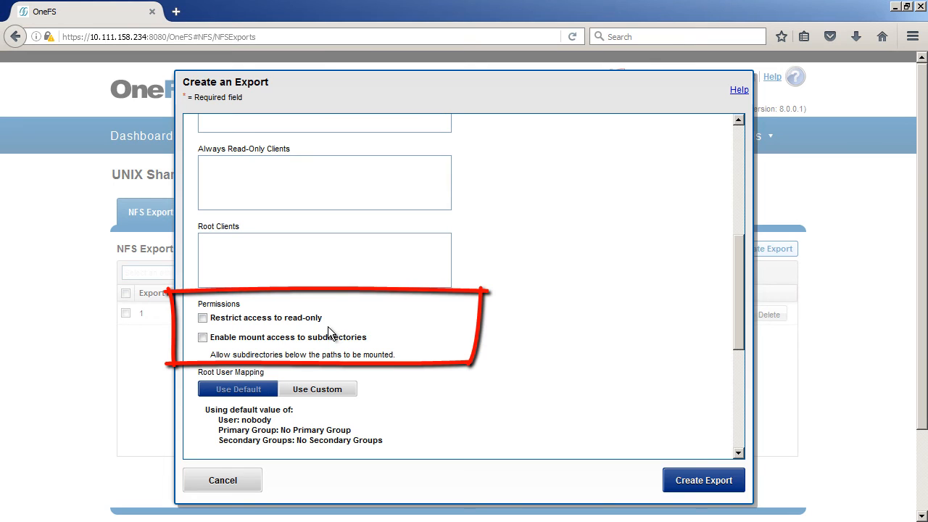
pyautogui.click(203, 337)
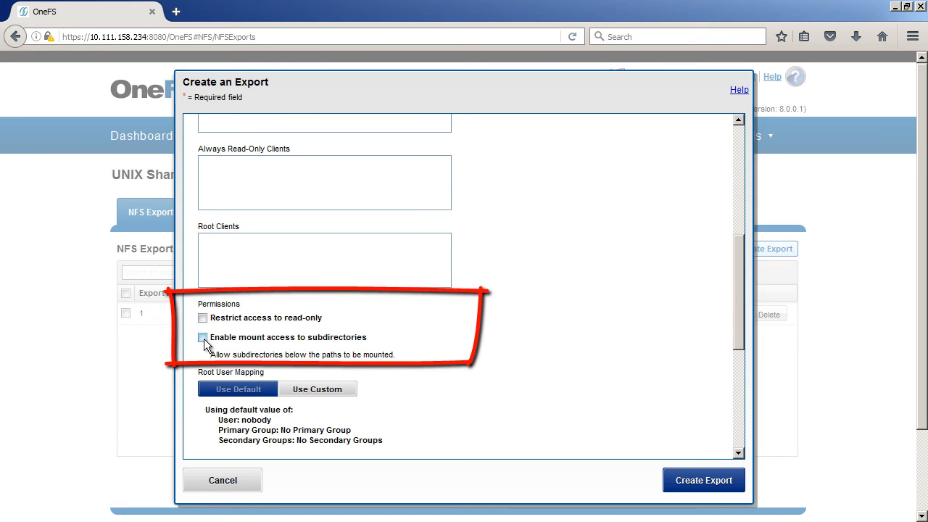
pyautogui.click(203, 337)
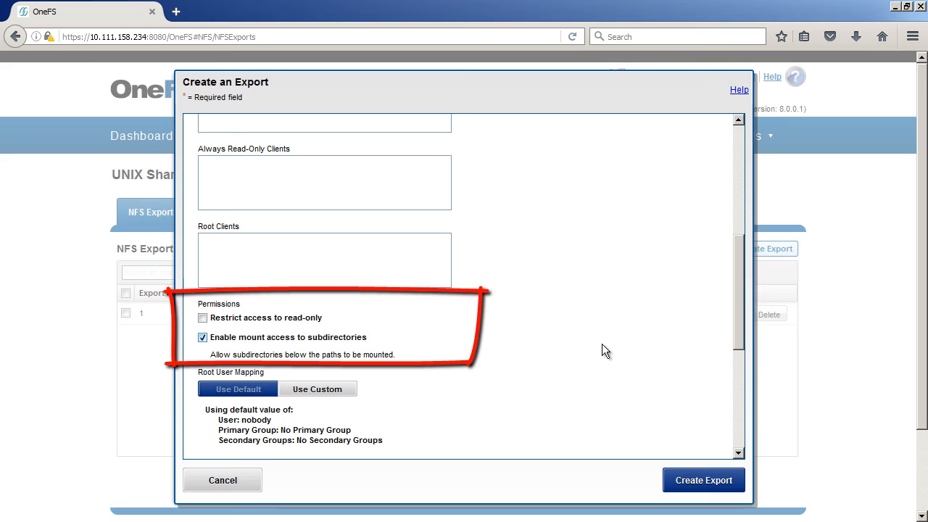
pyautogui.moveTo(605, 365)
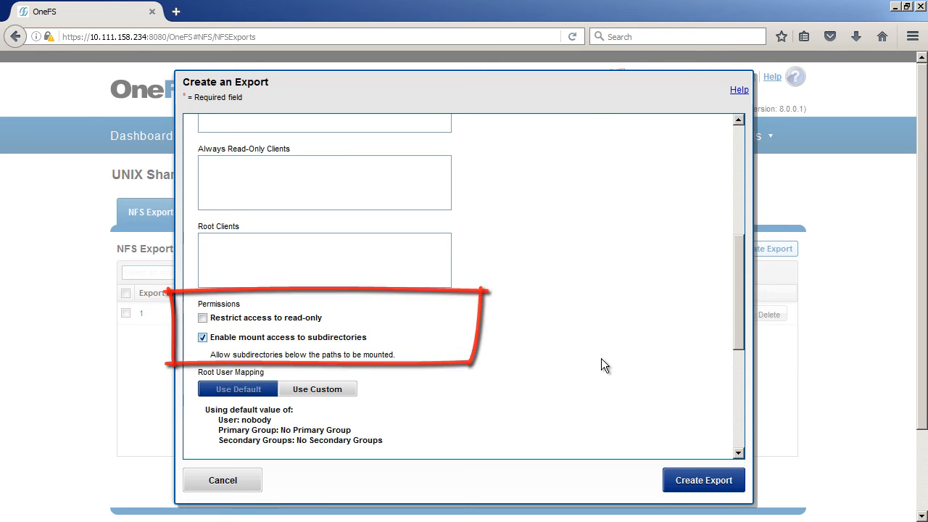
pyautogui.scroll(-3)
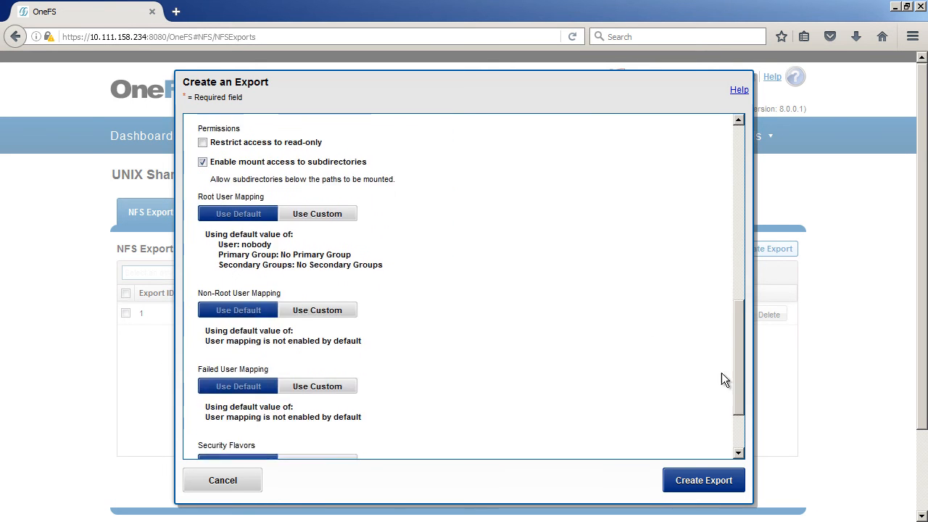
pyautogui.scroll(-3)
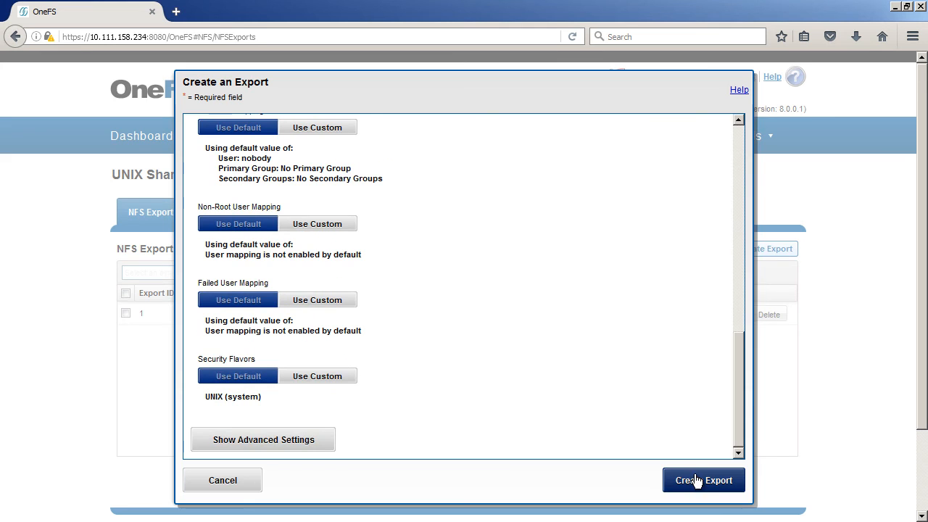
pyautogui.click(703, 480)
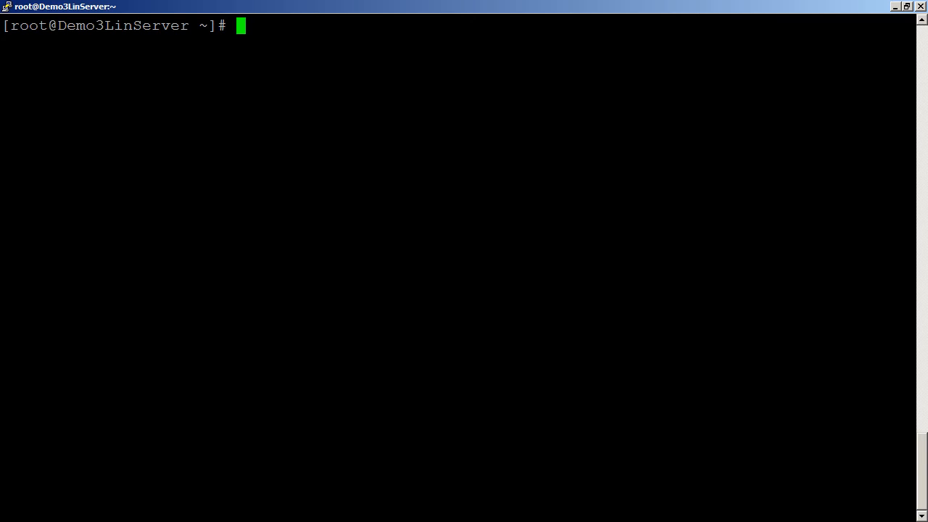
# Run pwd and ls, then query cluster 10.111.158.234 exports with showmount -e
pyautogui.write('pwd')
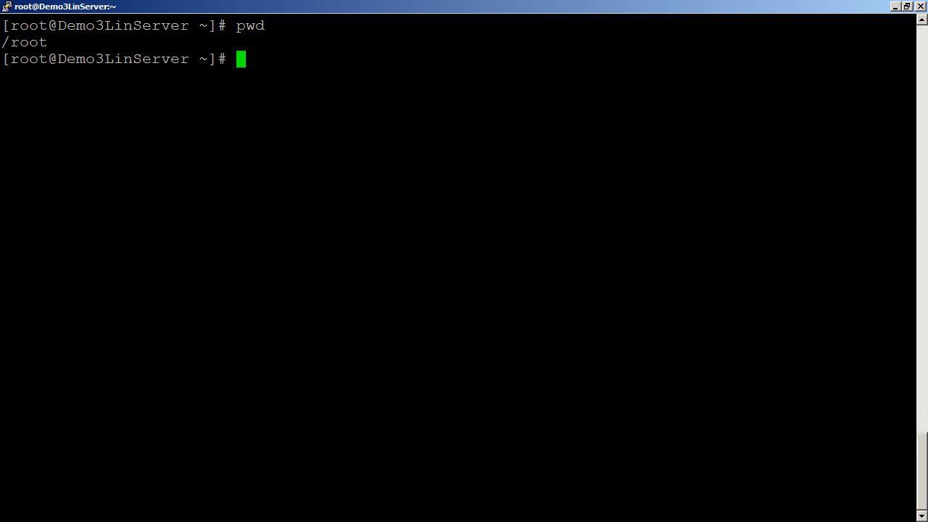
pyautogui.write('ls')
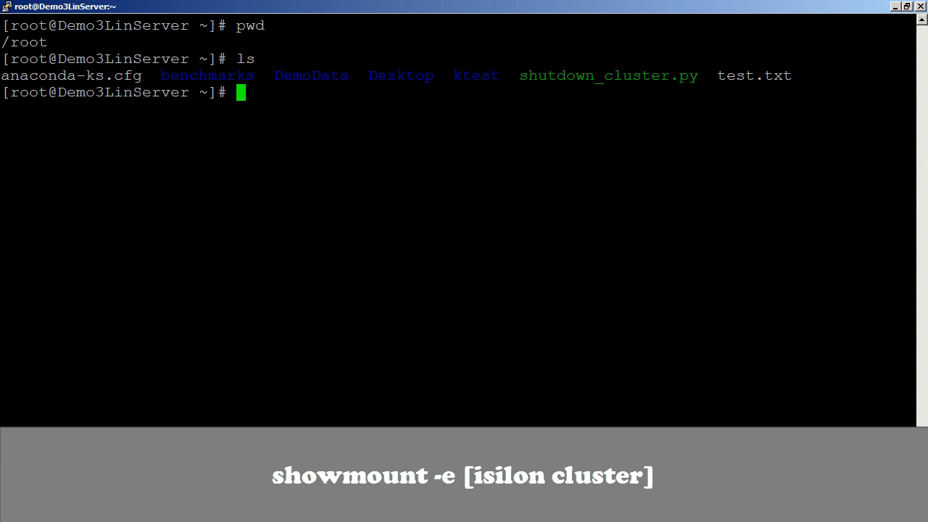
pyautogui.write('showmount -e')
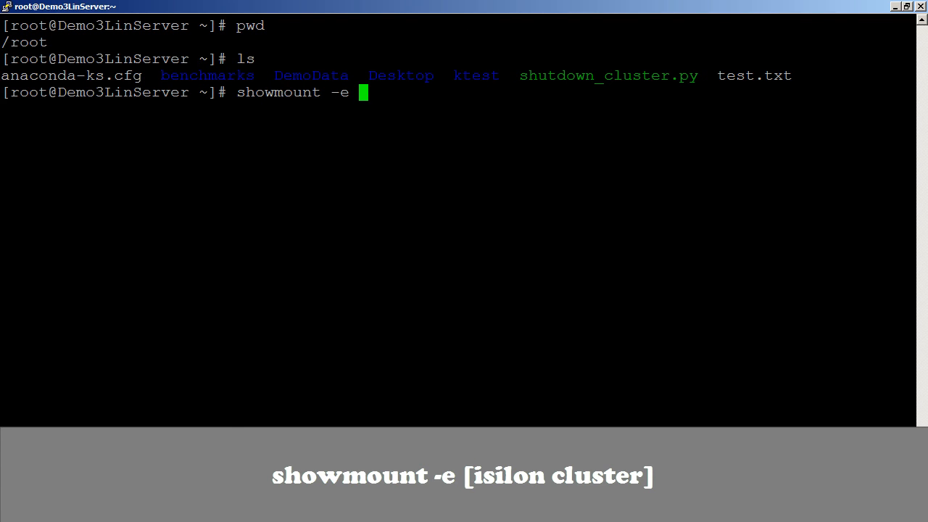
pyautogui.write('10')
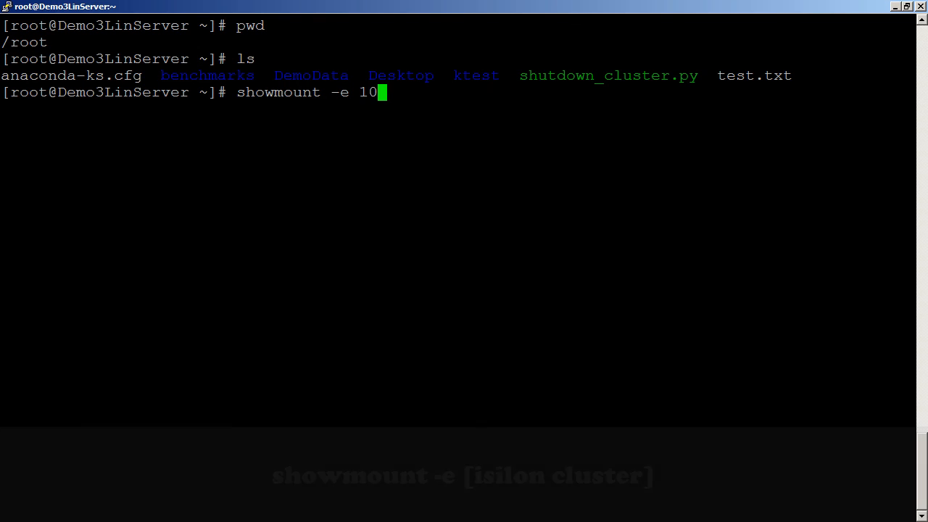
pyautogui.write('.111.158.234')
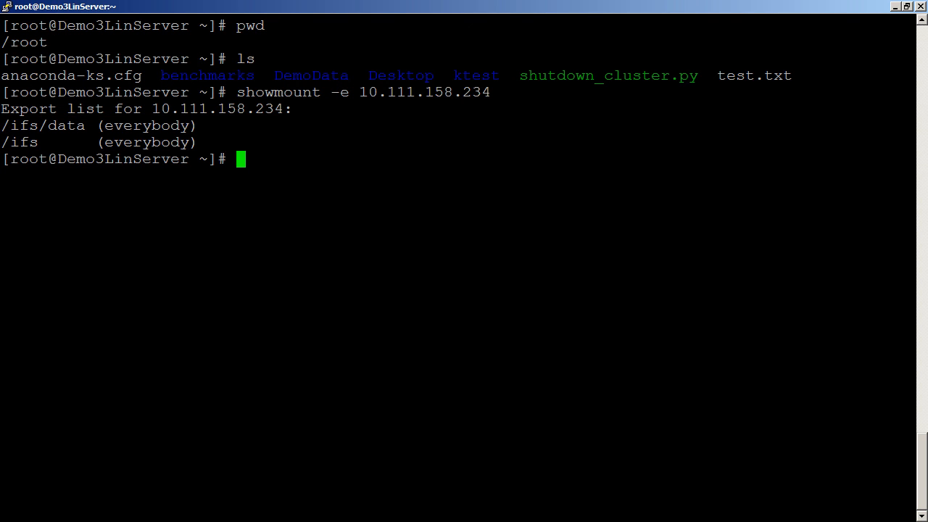
# Create the data-share directory in /root and list it with ls
pyautogui.write('m')
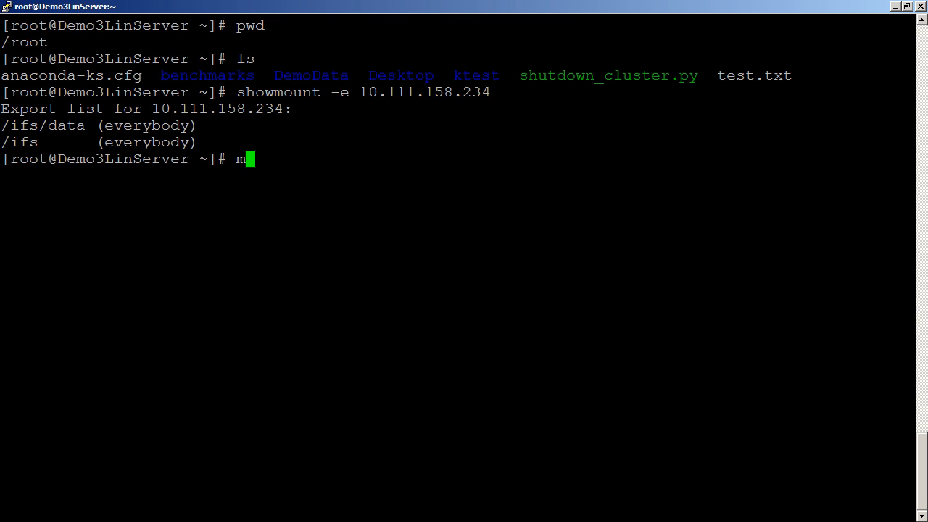
pyautogui.write('kdir')
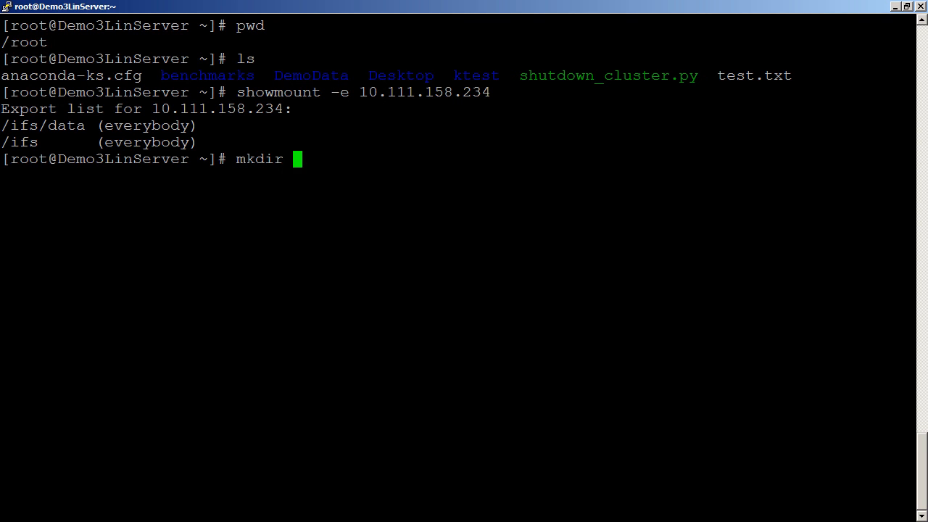
pyautogui.write('data-share')
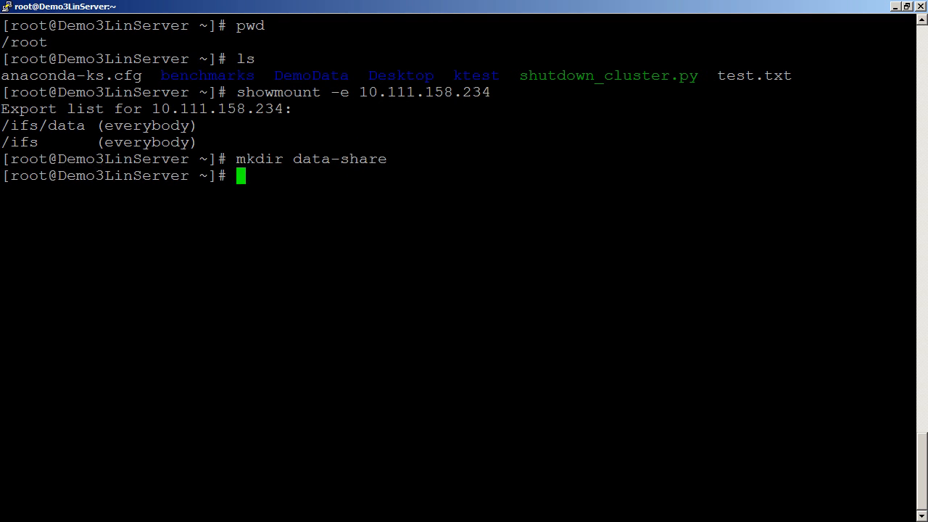
pyautogui.write('ls')
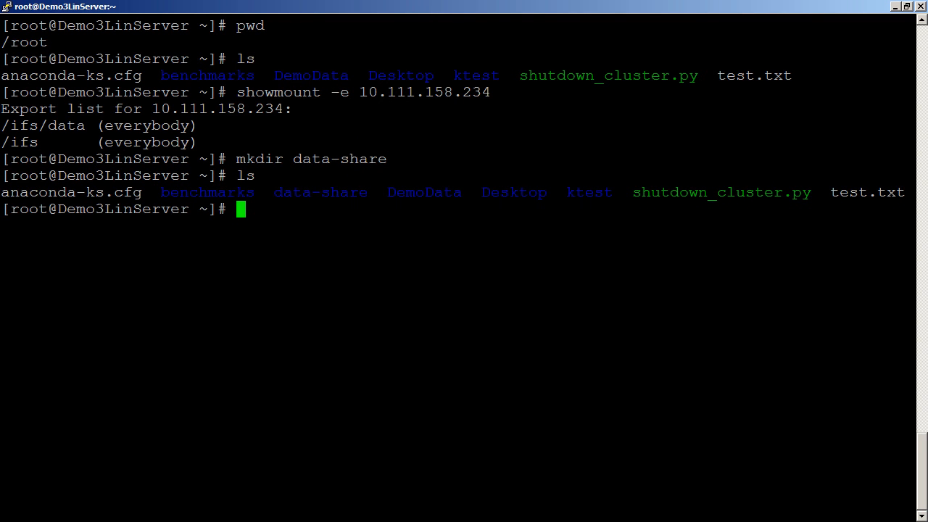
# Mount 10.111.158.234:/ifs/data on /root/data-share and list data-share/ contents
pyautogui.write('mount')
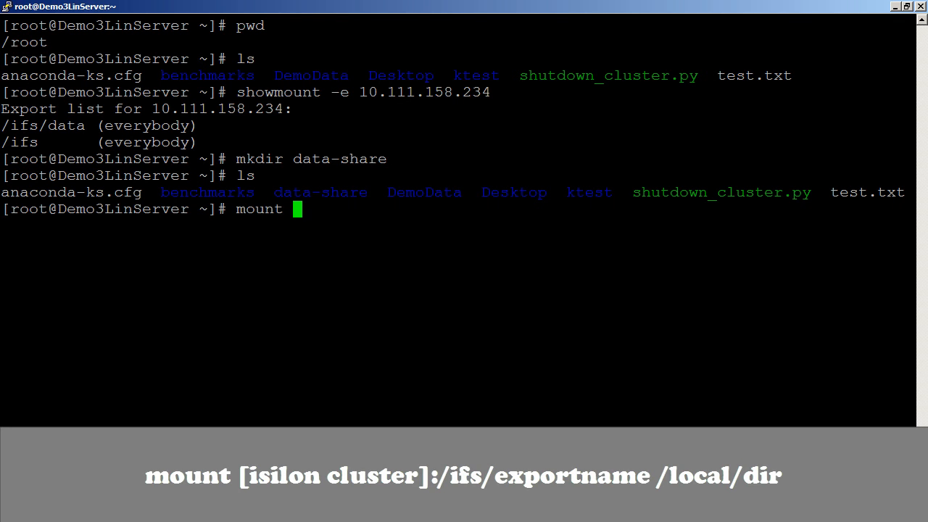
pyautogui.write('10.')
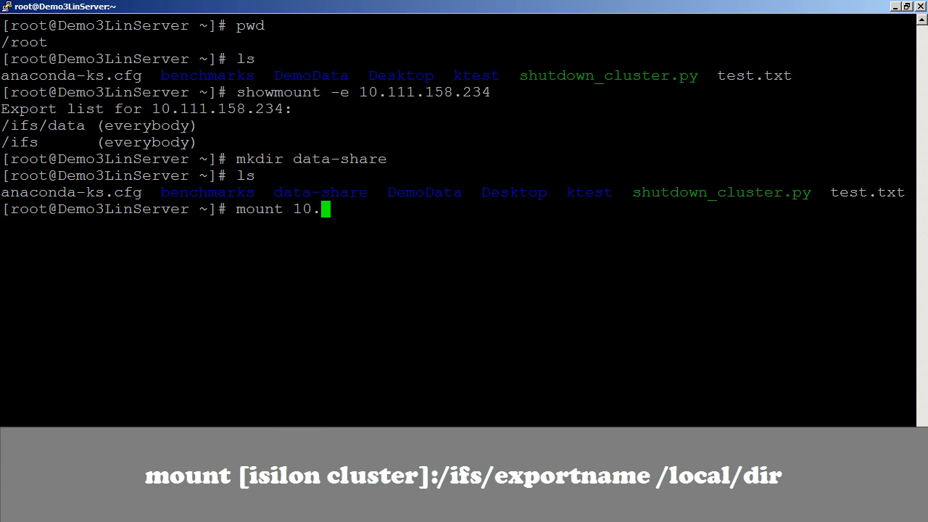
pyautogui.write('111.1')
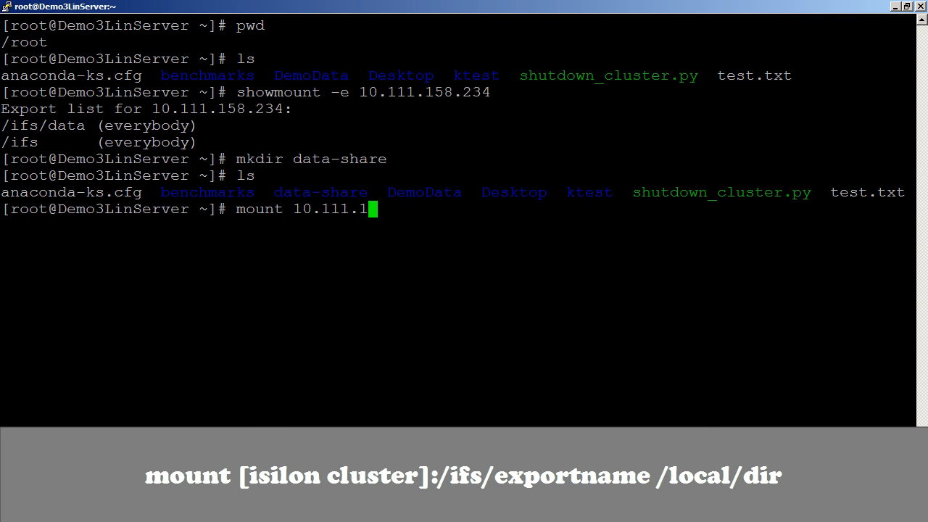
pyautogui.write('58.234:')
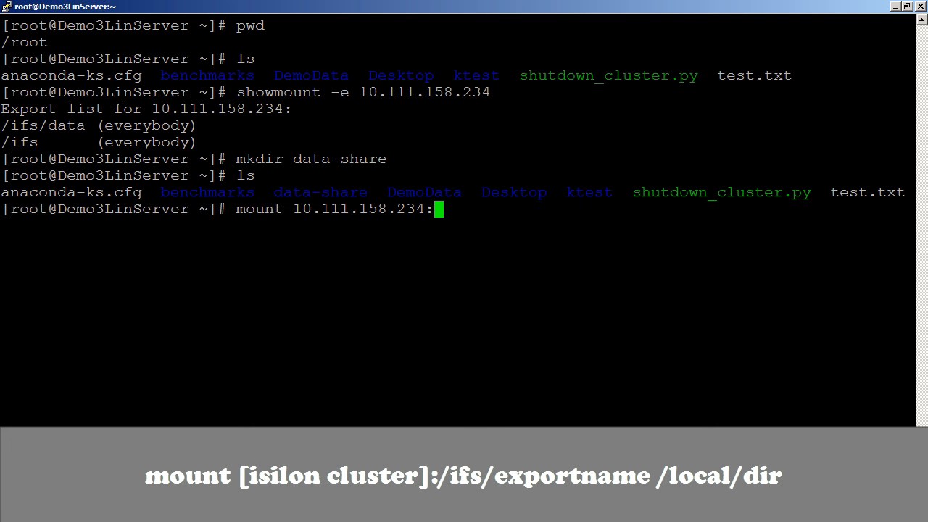
pyautogui.write('/ifs/data')
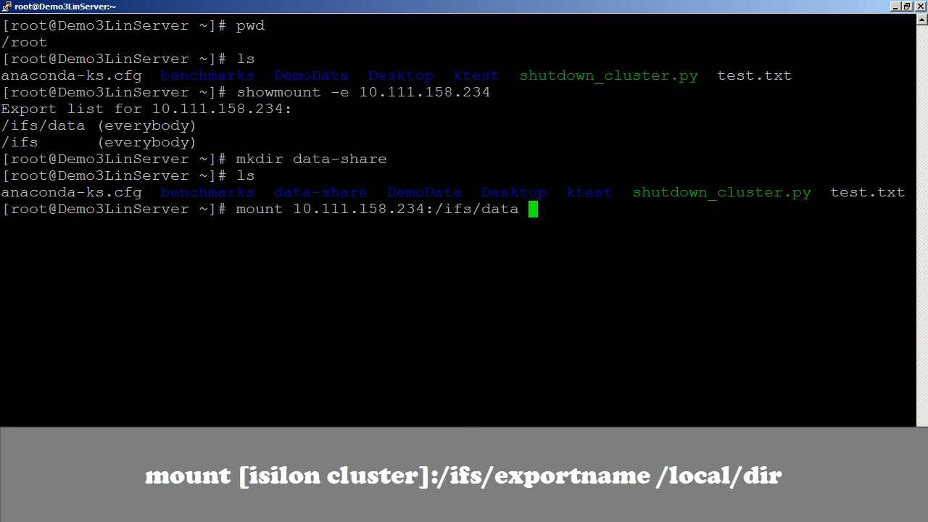
pyautogui.write('/root')
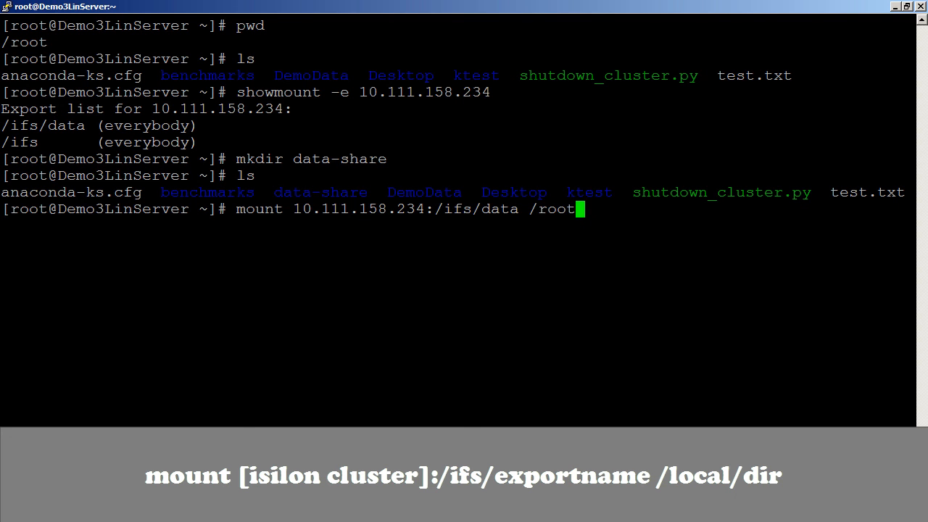
pyautogui.write('/data-share')
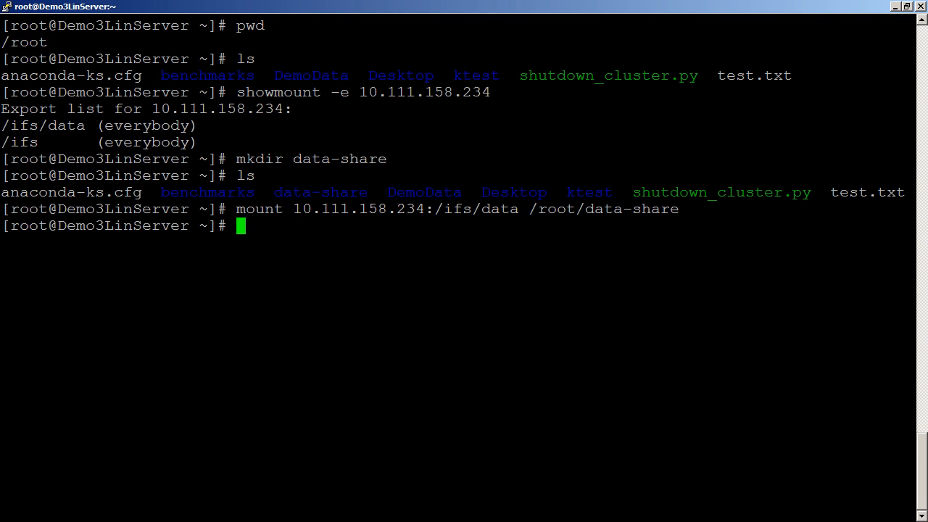
pyautogui.write('ls data-share/')
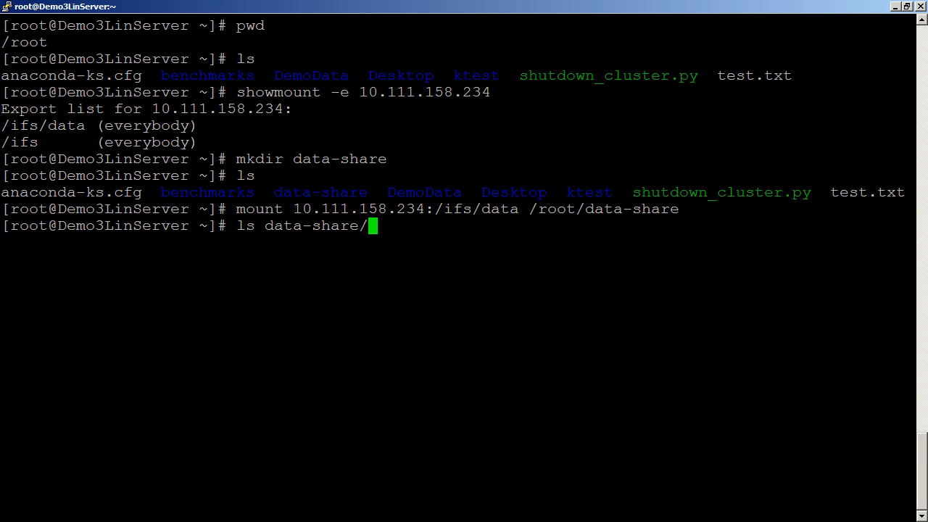